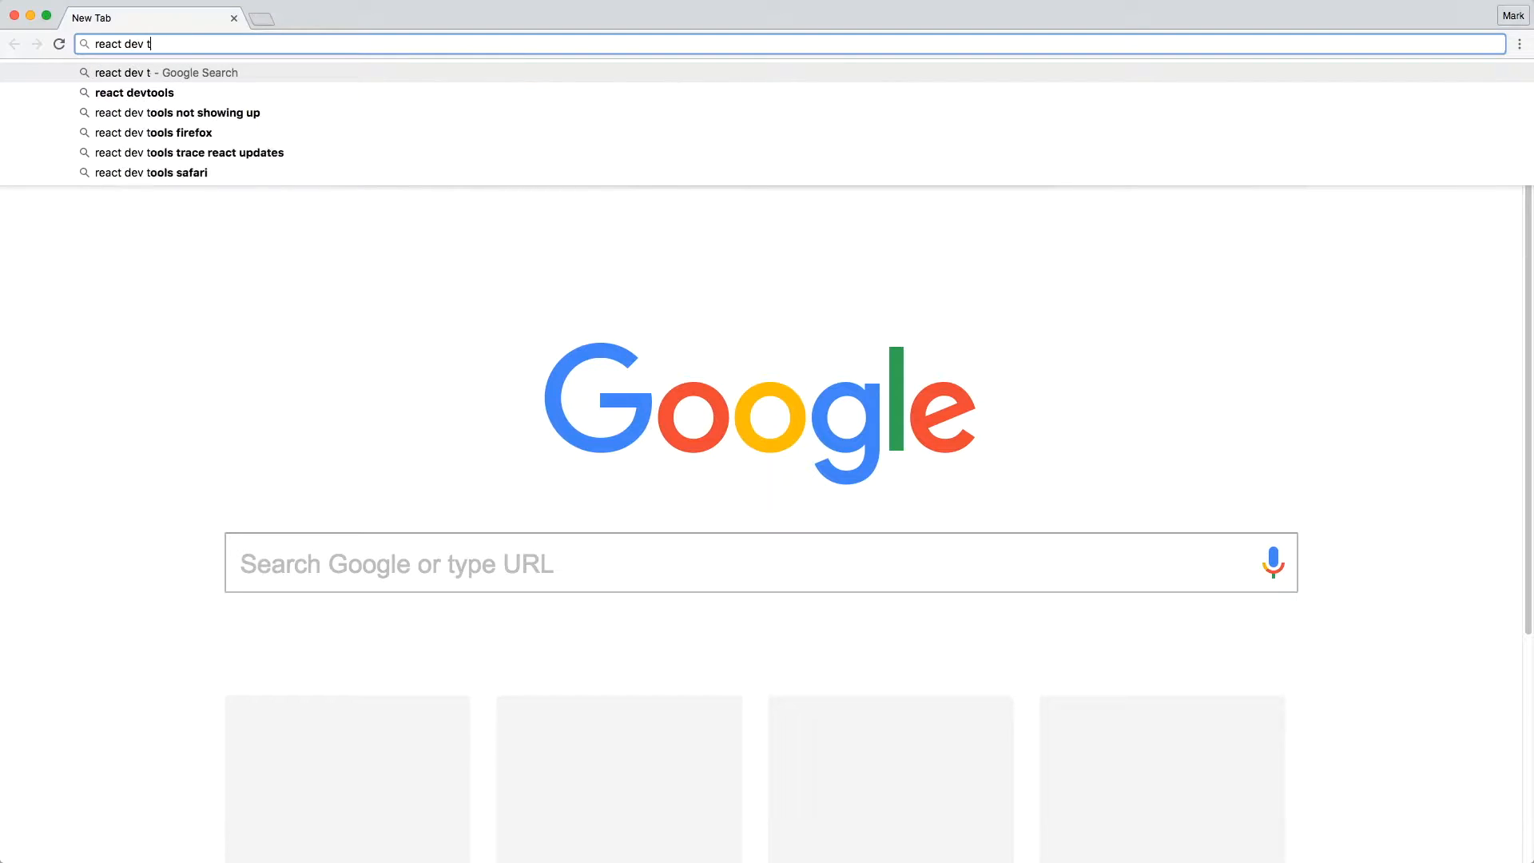
# Search 'react devtools' and add the React Developer Tools extension from the Chrome Web Store
pyautogui.press('Return')
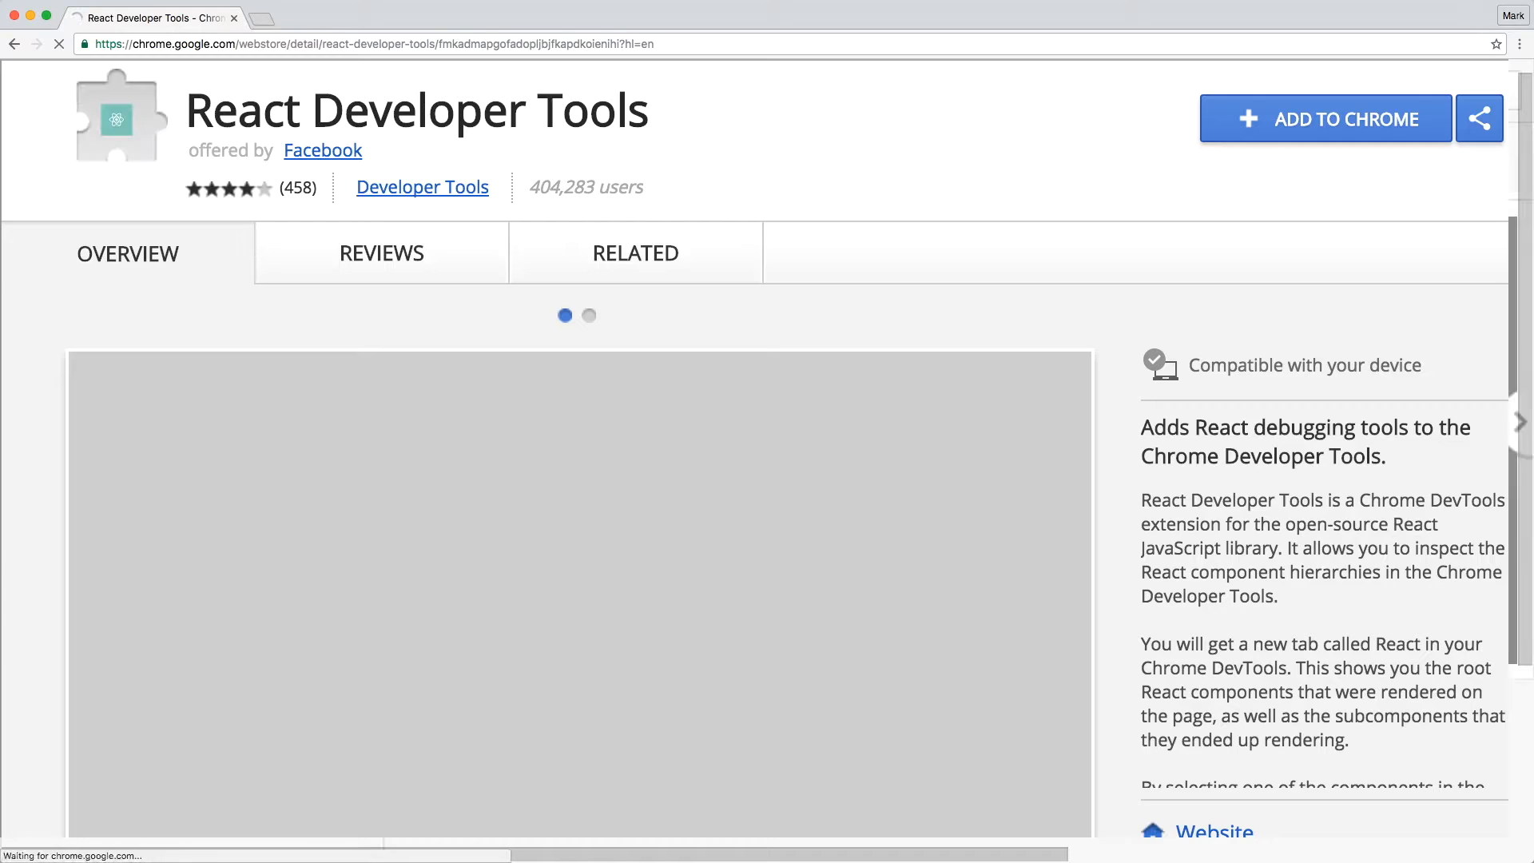
pyautogui.click(1324, 118)
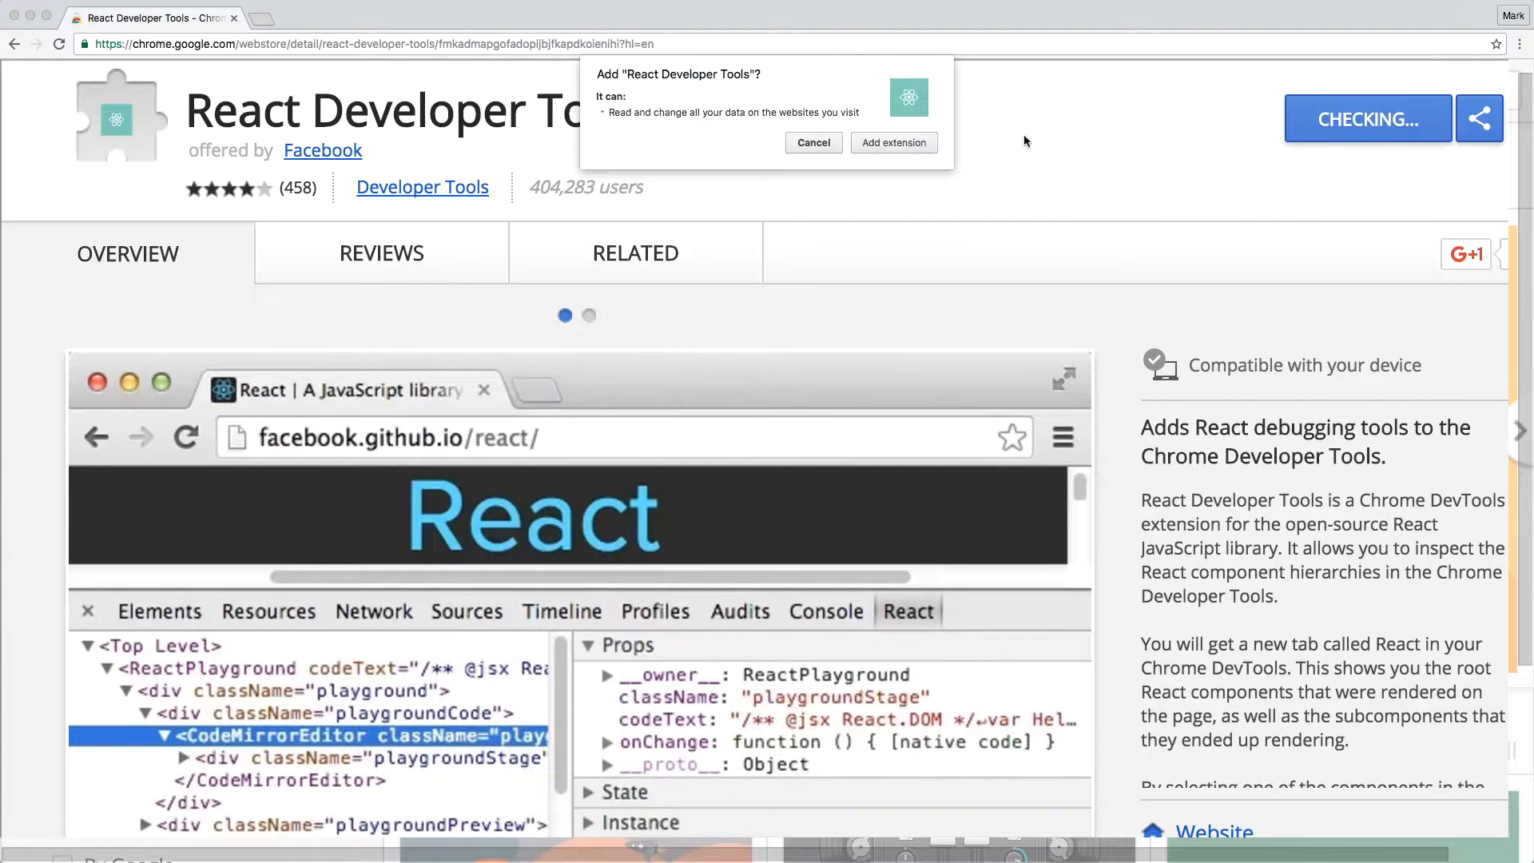
pyautogui.click(892, 143)
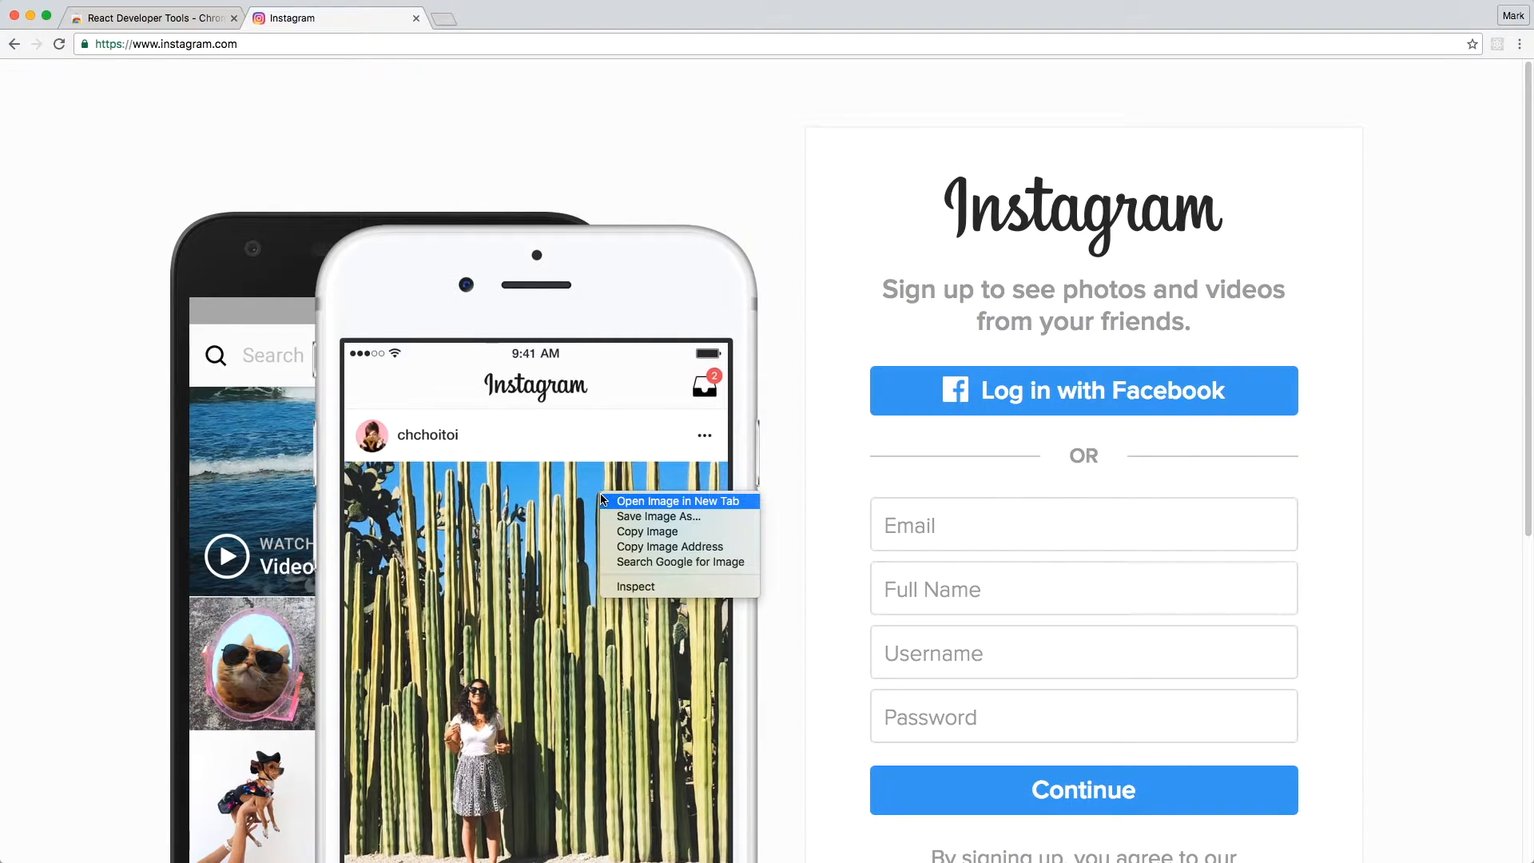
# Inspect Instagram's homepage phone image in DevTools and expand the » overflow panel list
pyautogui.click(635, 585)
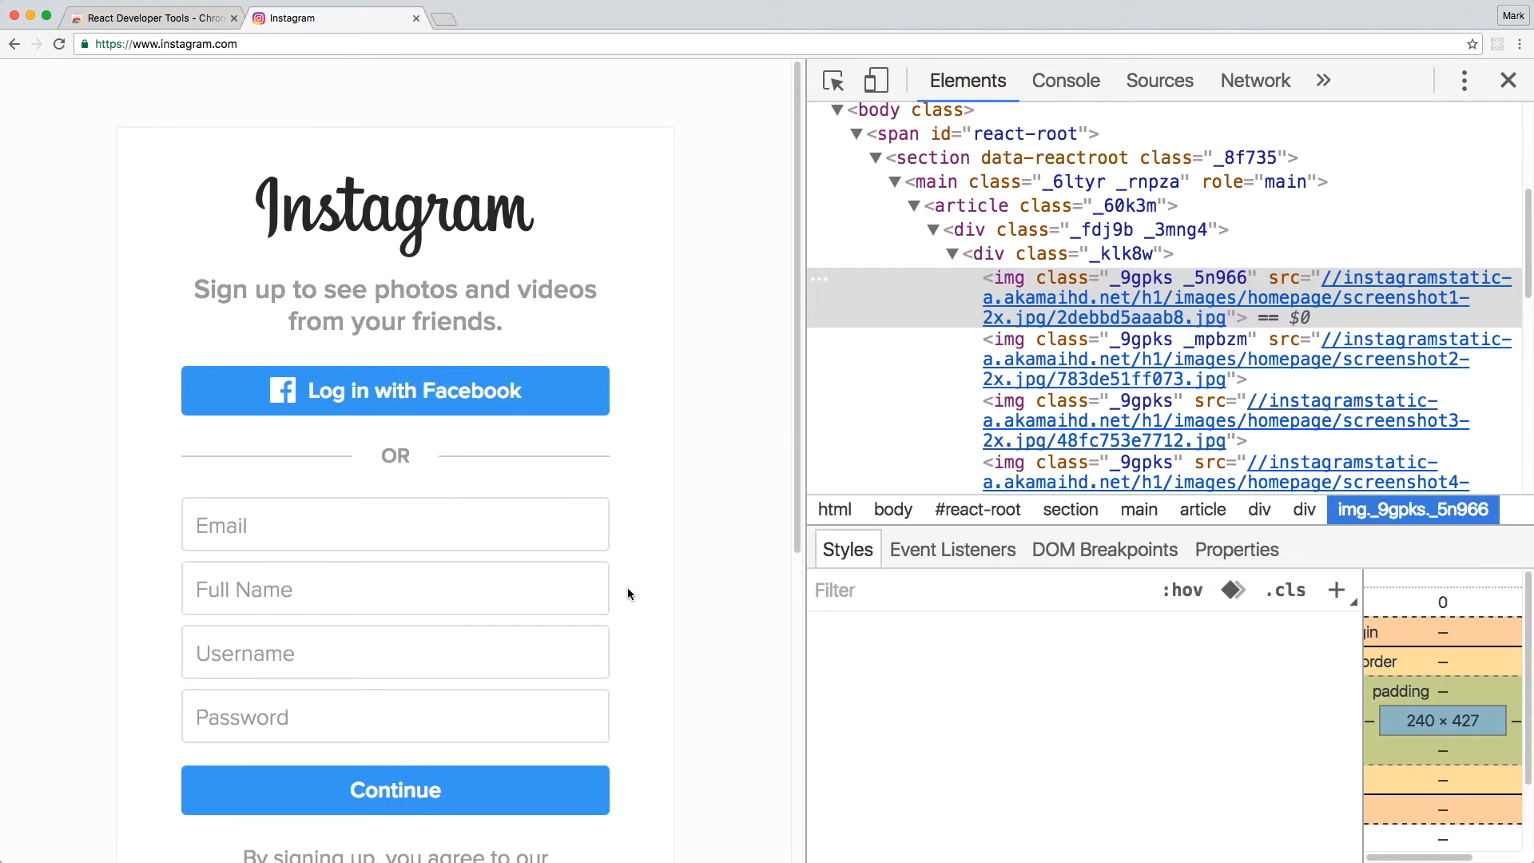
pyautogui.click(1321, 80)
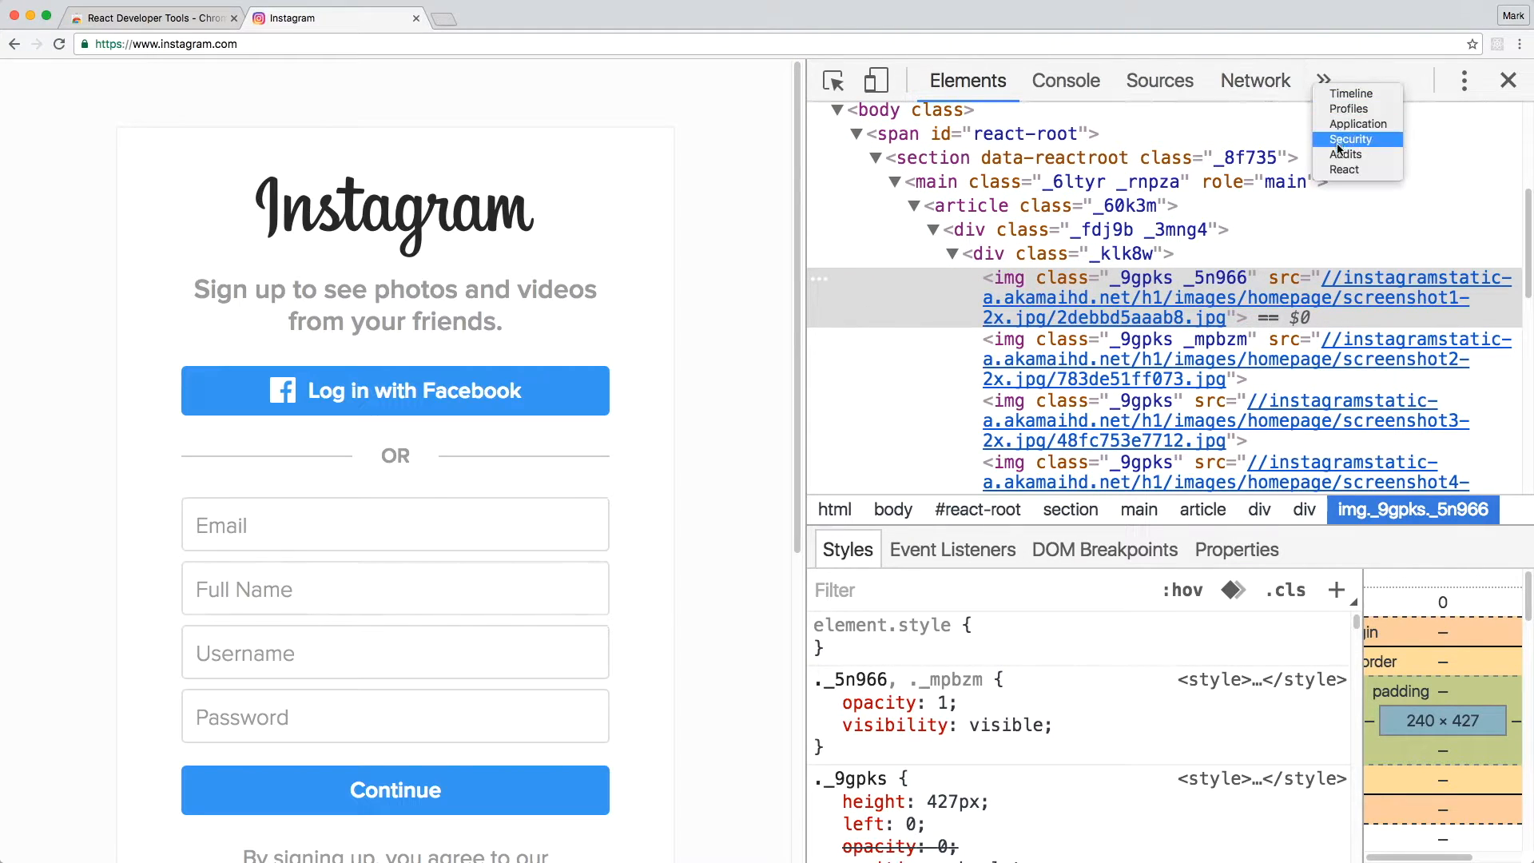
# Switch to the React tab to view the img component's key and props, then focus component search
pyautogui.click(1343, 169)
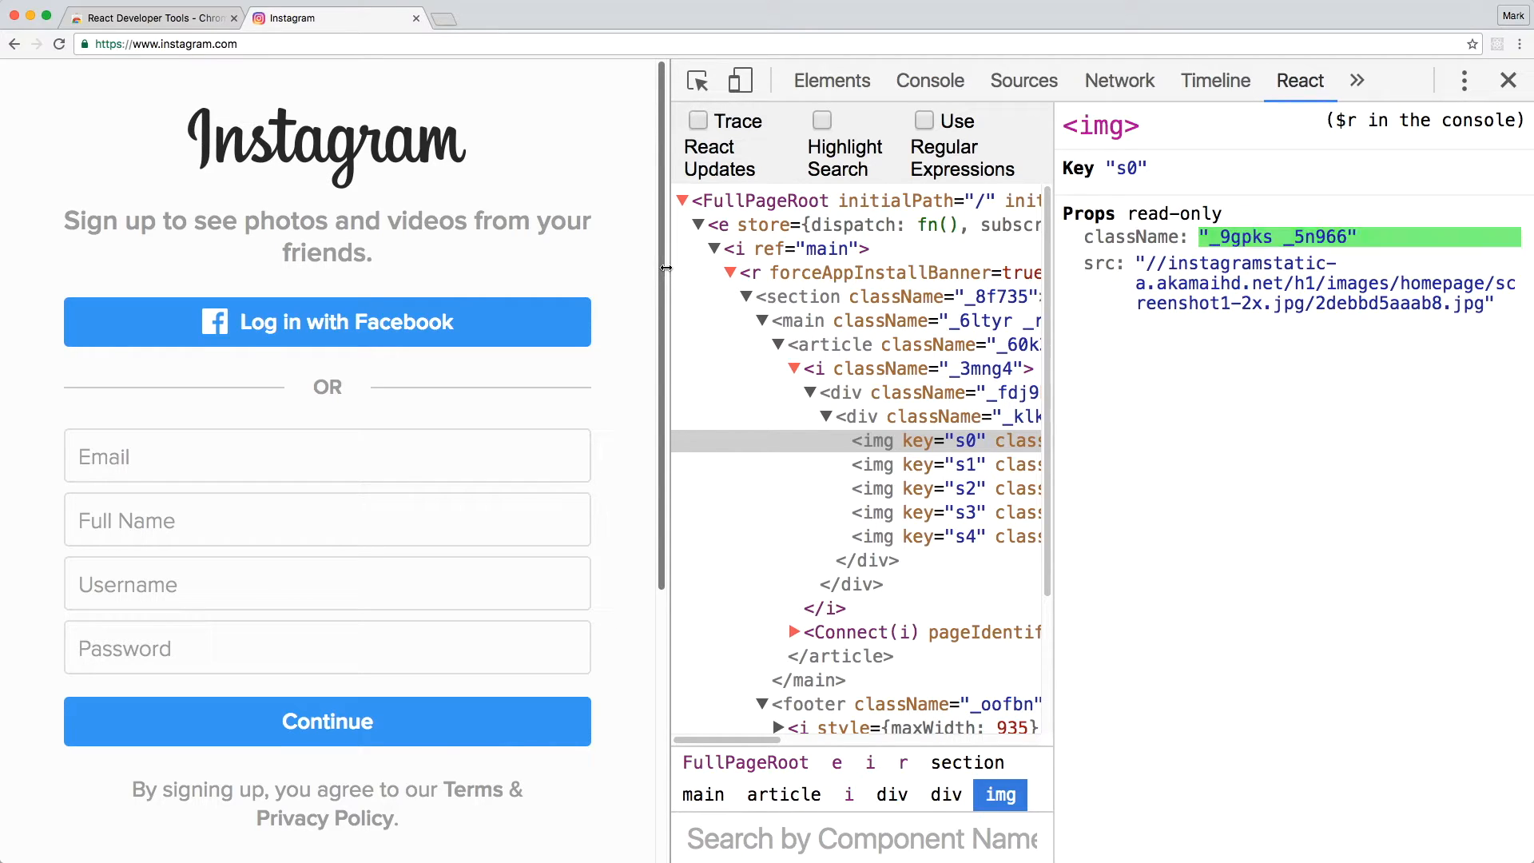
pyautogui.click(861, 838)
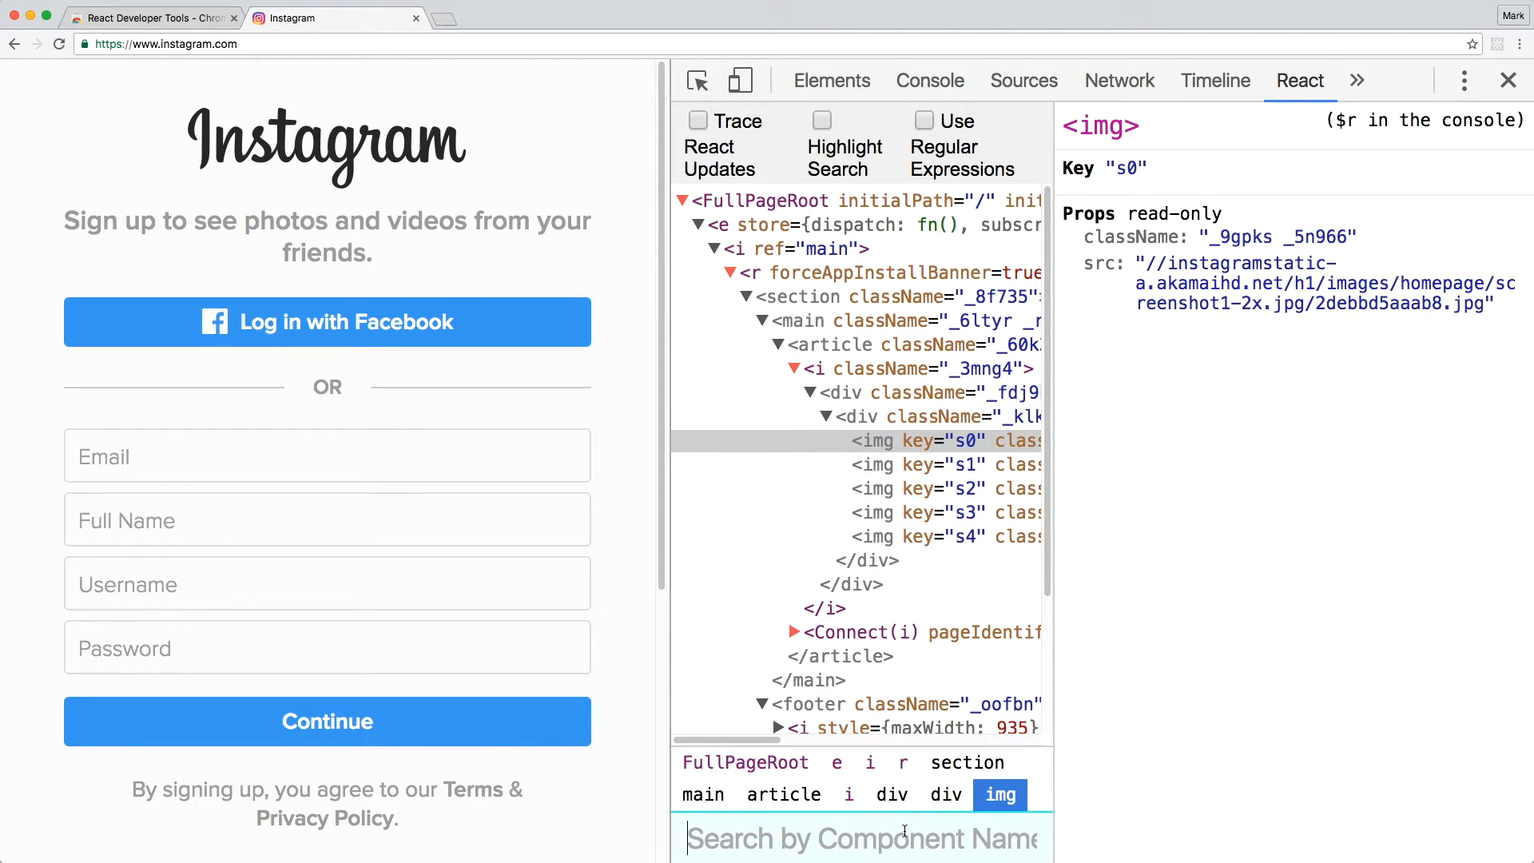
# Search 'connect', select and expand Connect(i) with its storeState, then select parent 'r' in the breadcrumb
pyautogui.write('connect')
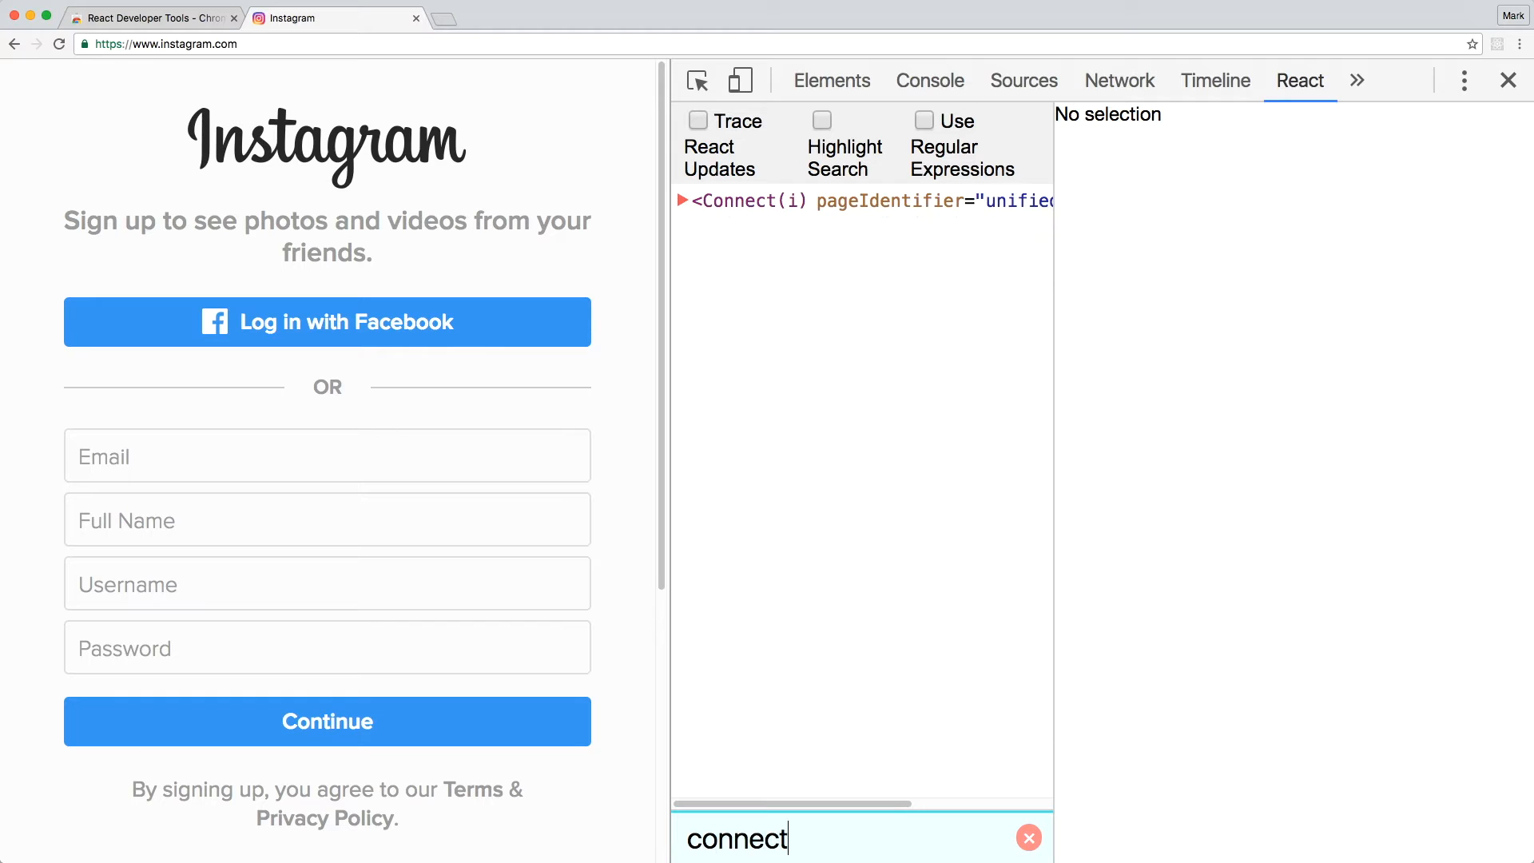
pyautogui.click(684, 200)
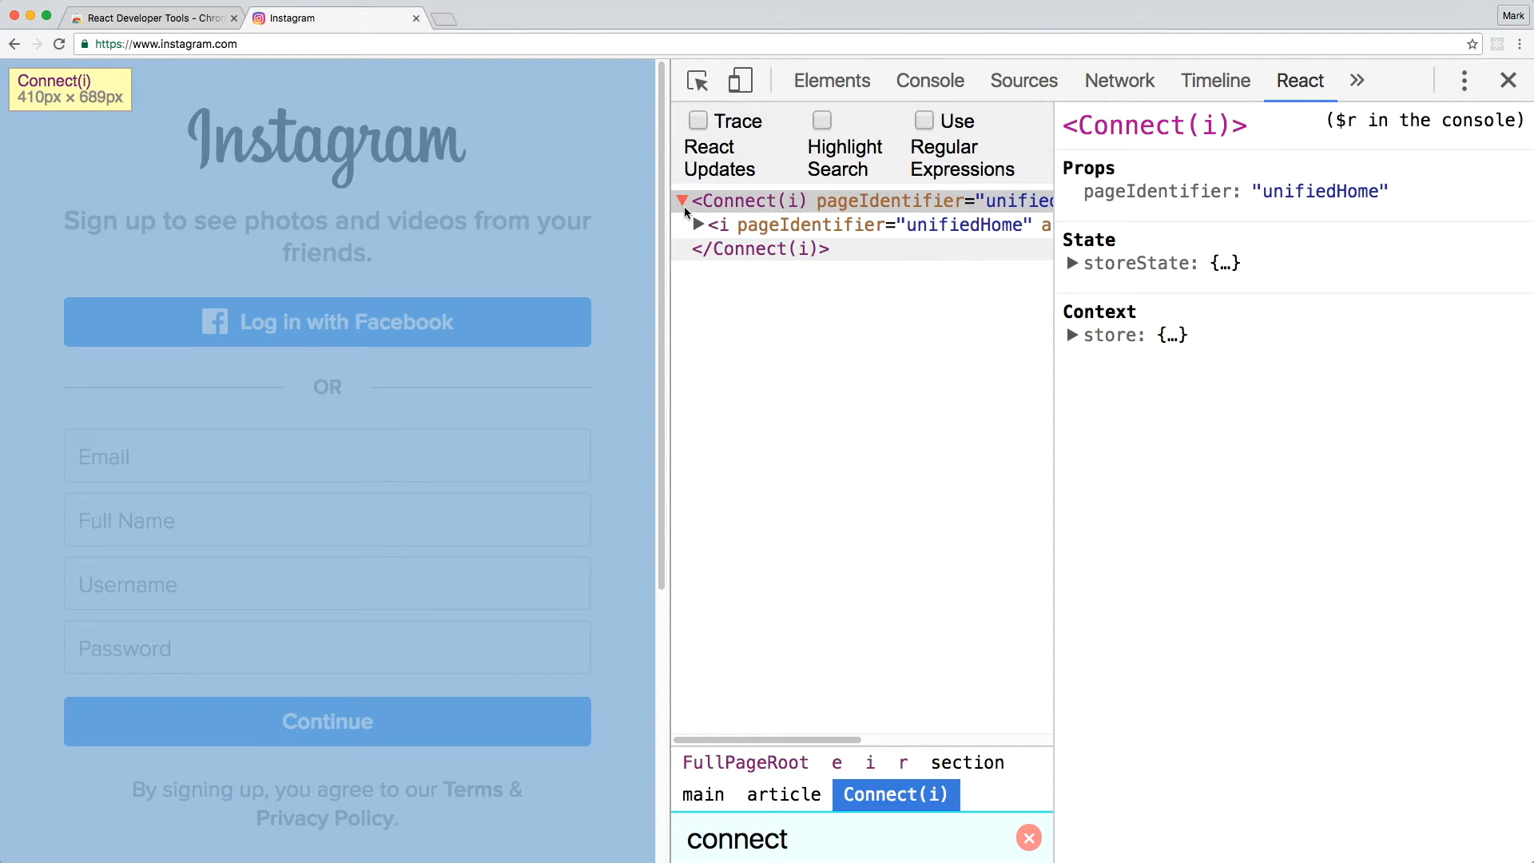
pyautogui.click(698, 225)
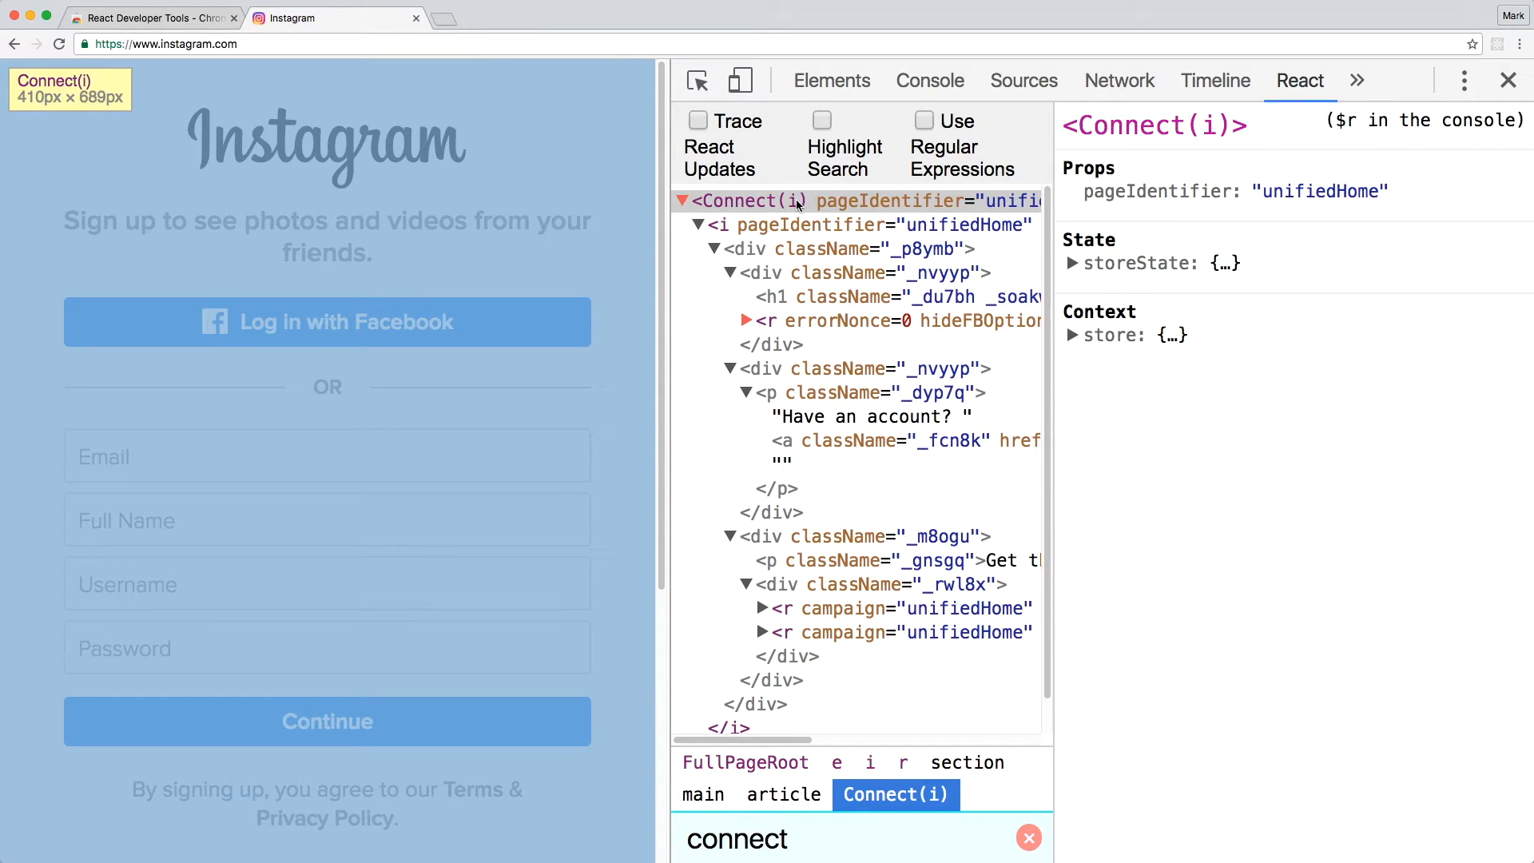
pyautogui.click(1073, 262)
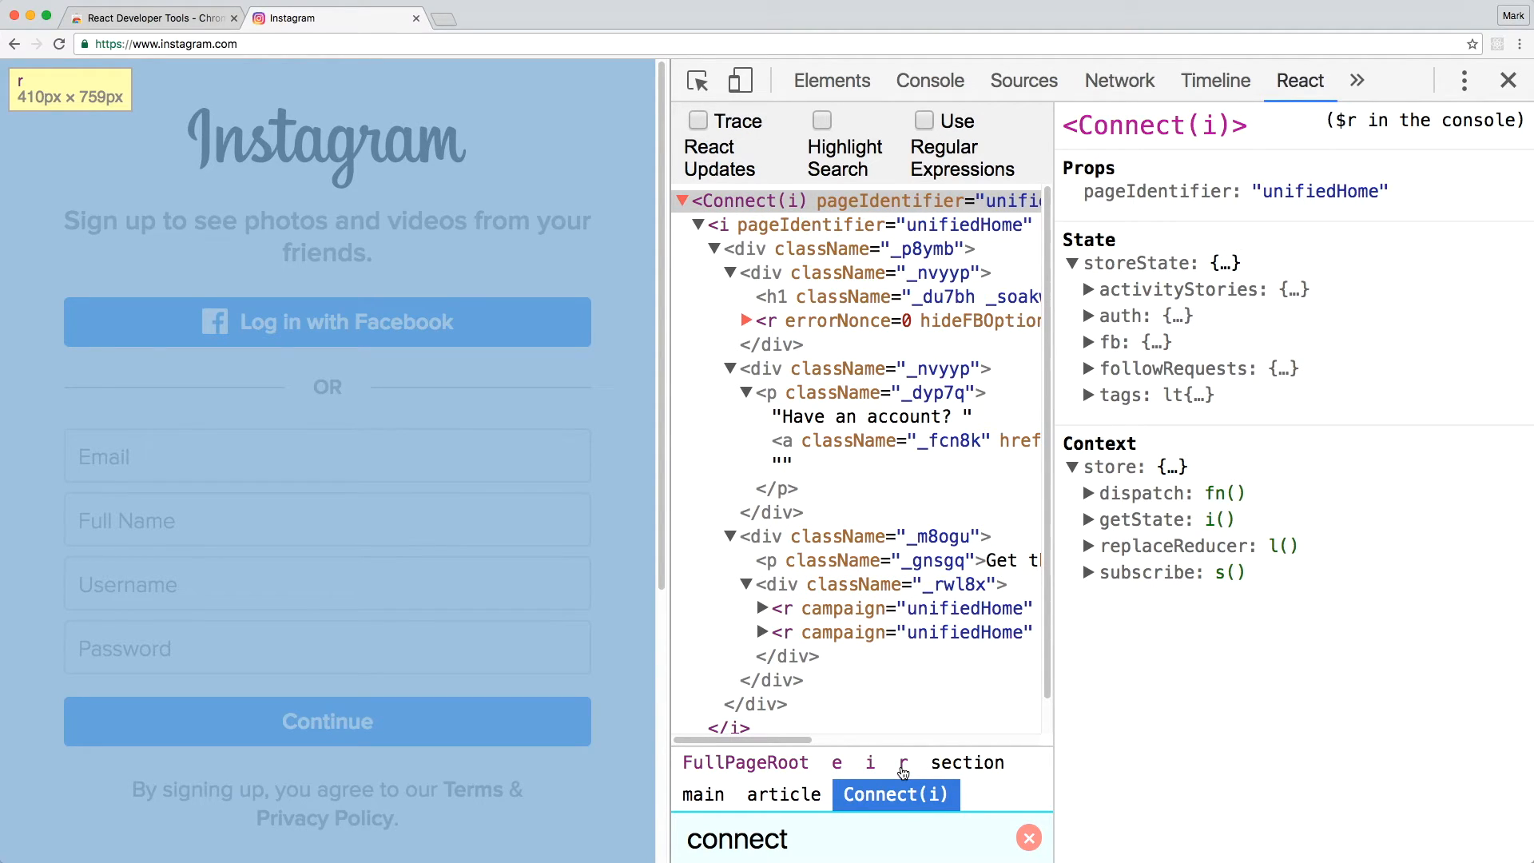
pyautogui.click(901, 762)
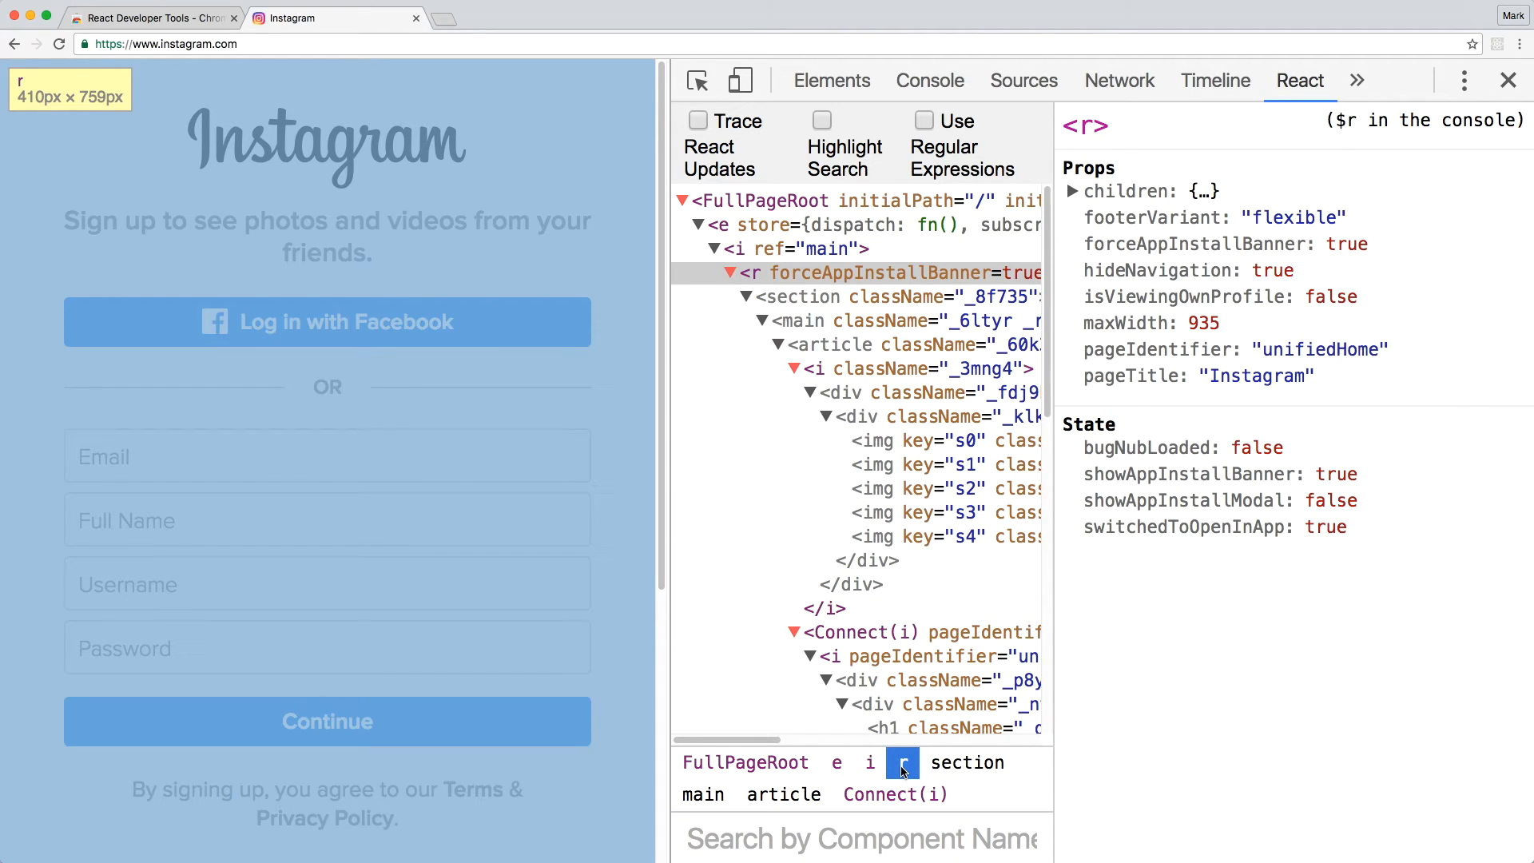
pyautogui.moveTo(1277, 281)
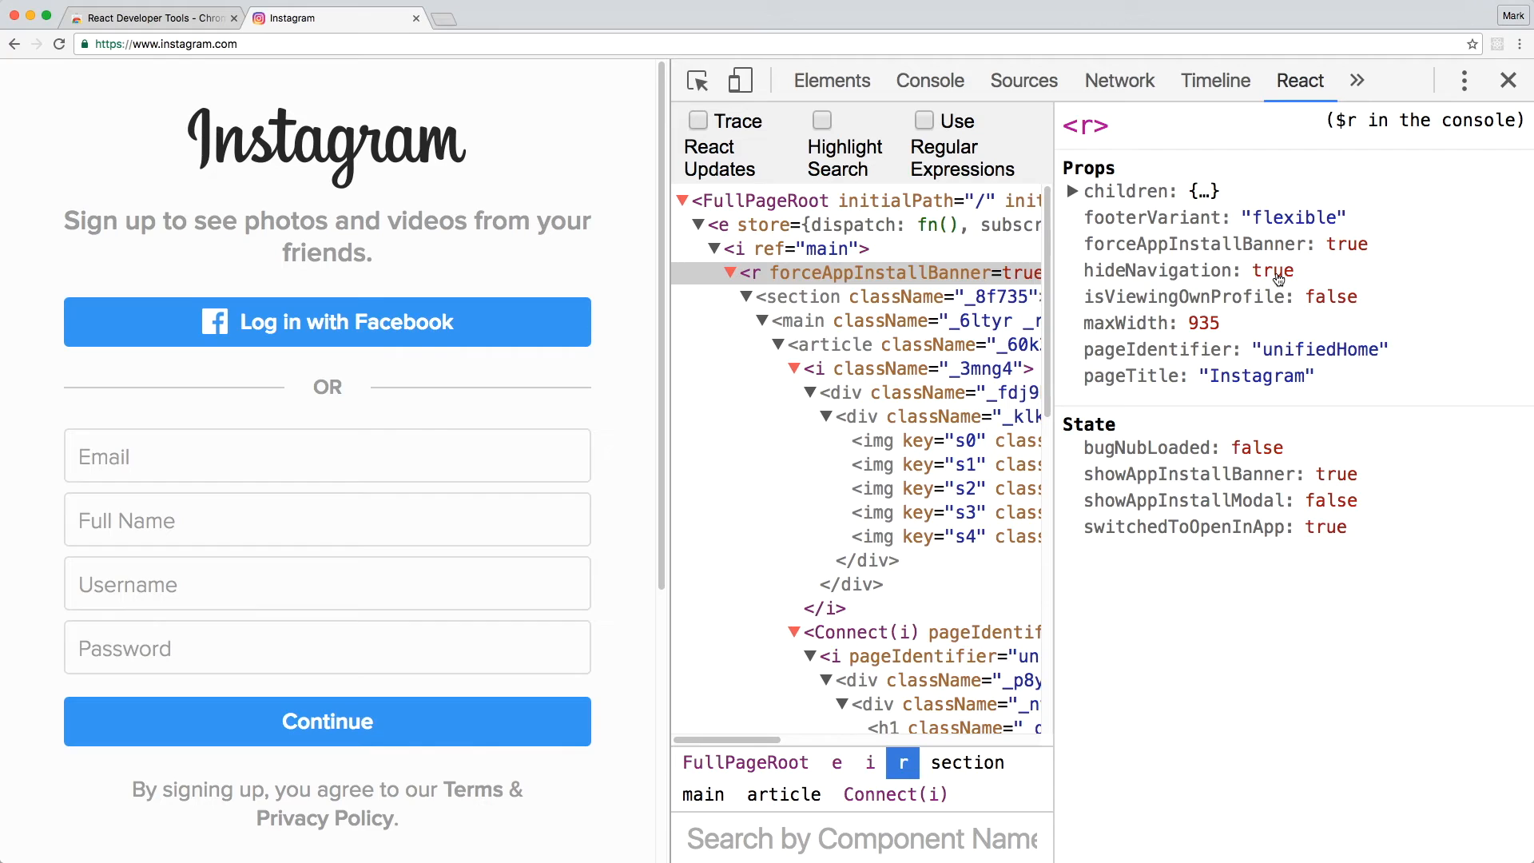
# Start editing the r component's hideNavigation prop value 'true' in the Props pane
pyautogui.doubleClick(1273, 270)
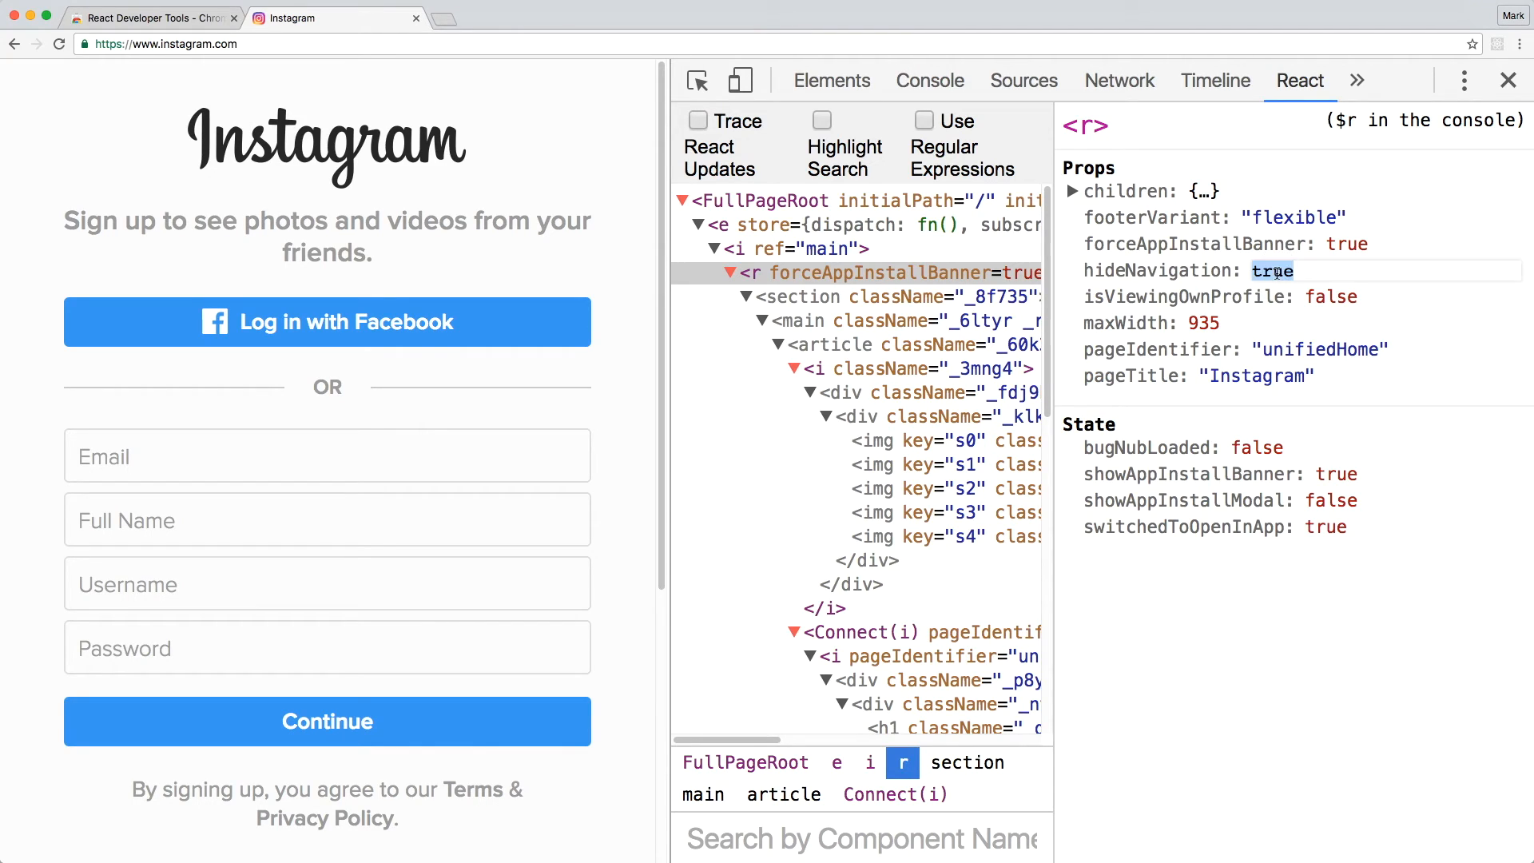